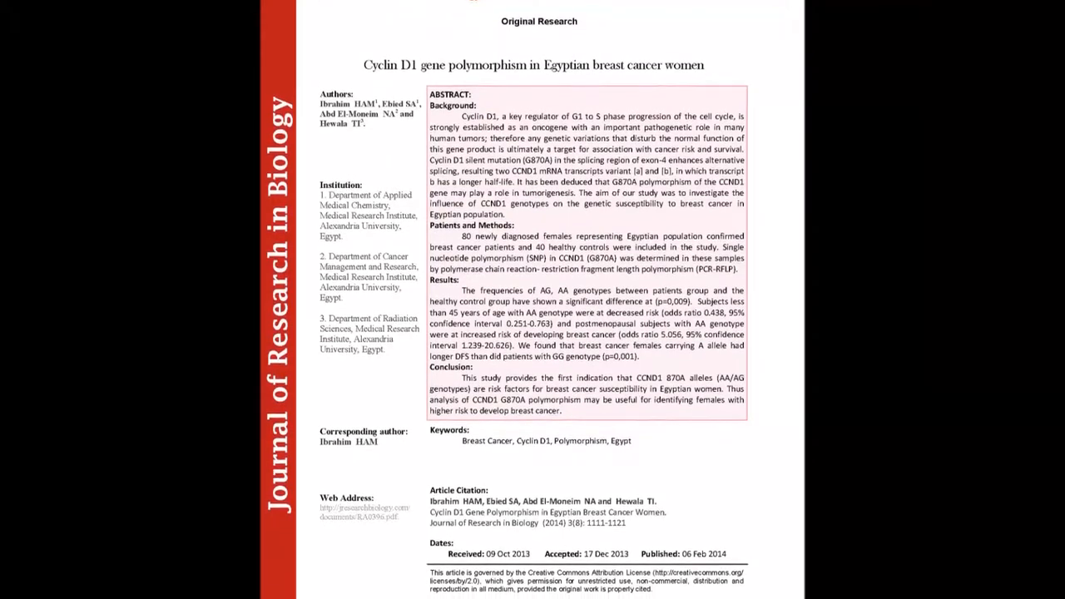
scroll("down", 3)
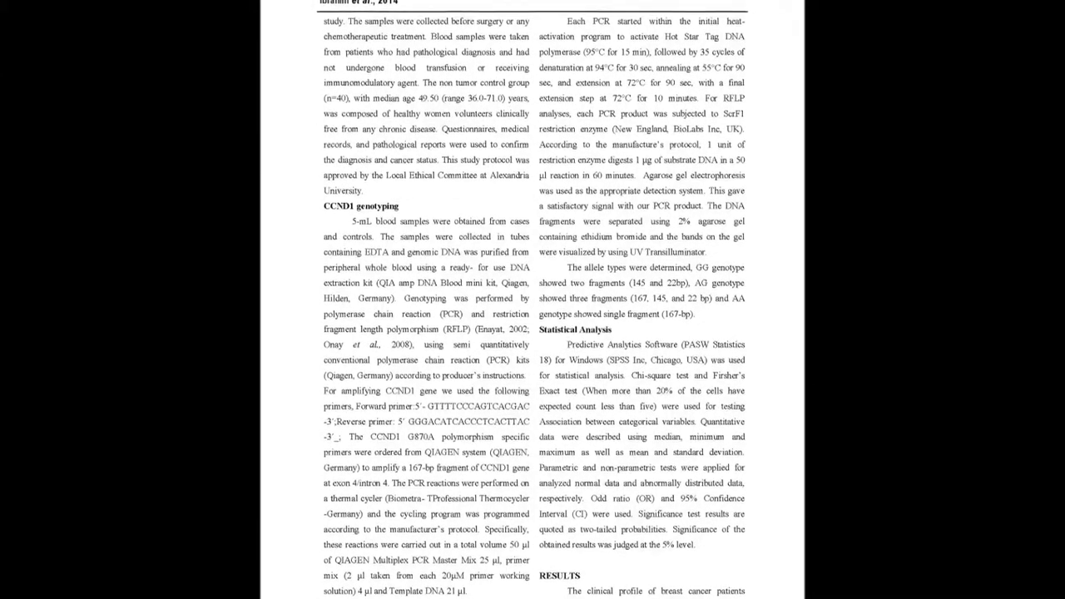
scroll("down", 3)
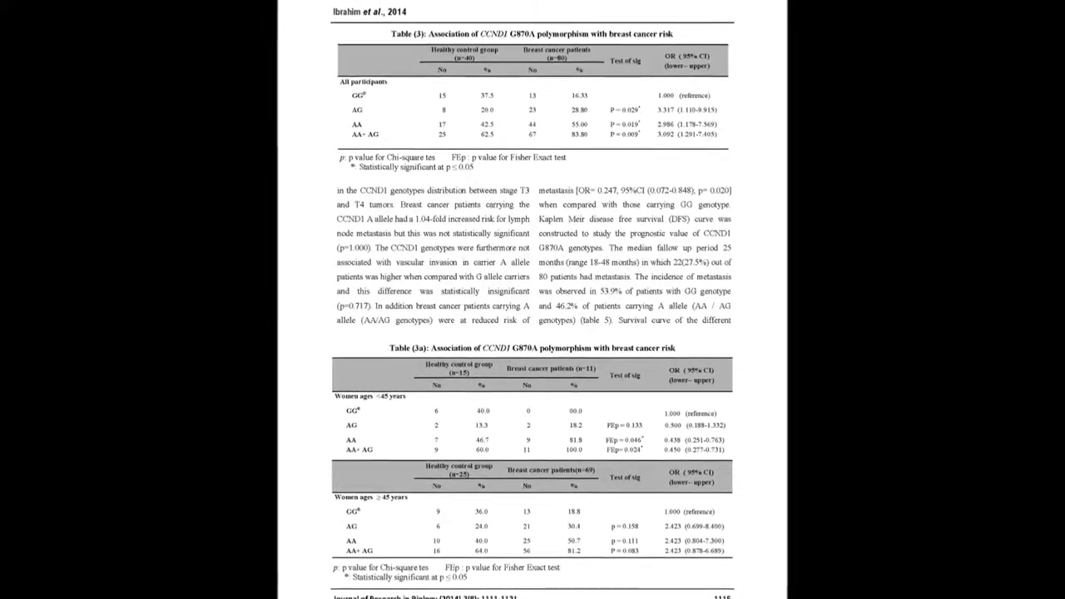
scroll("down", 3)
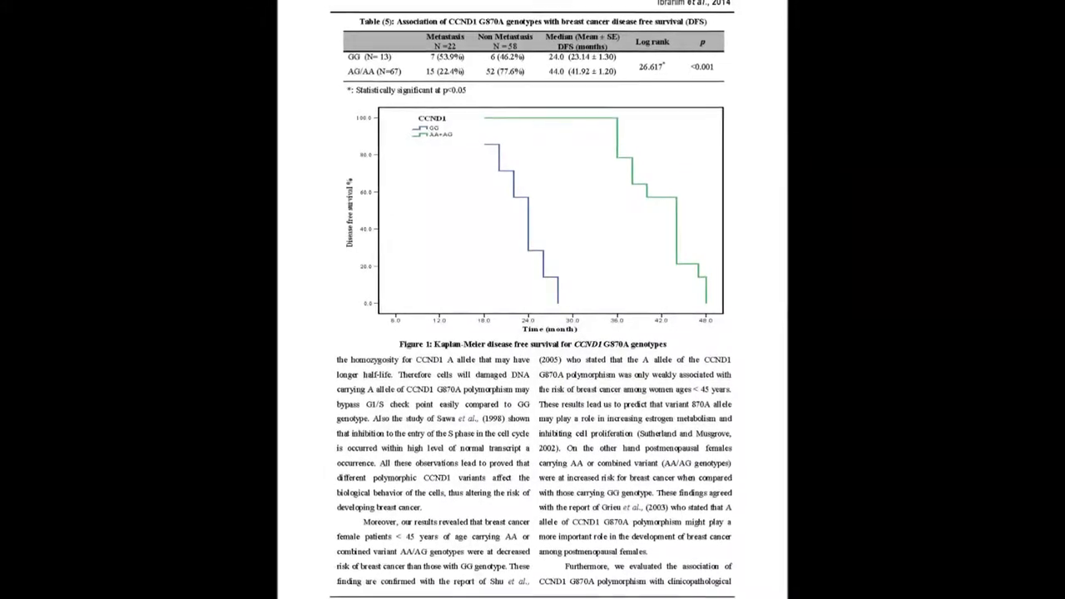
scroll("down", 3)
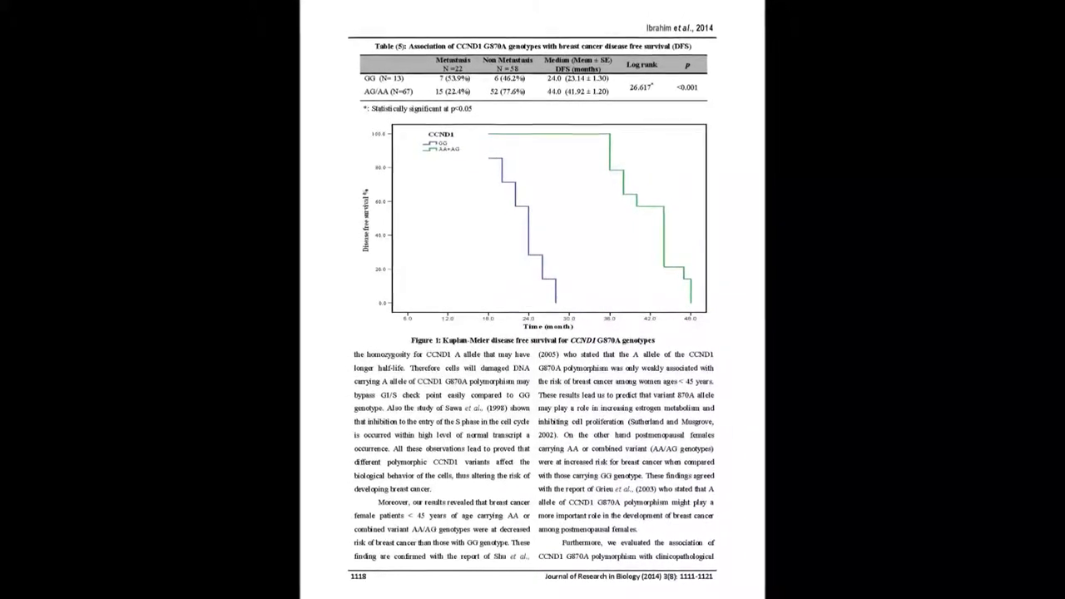
scroll("down", 3)
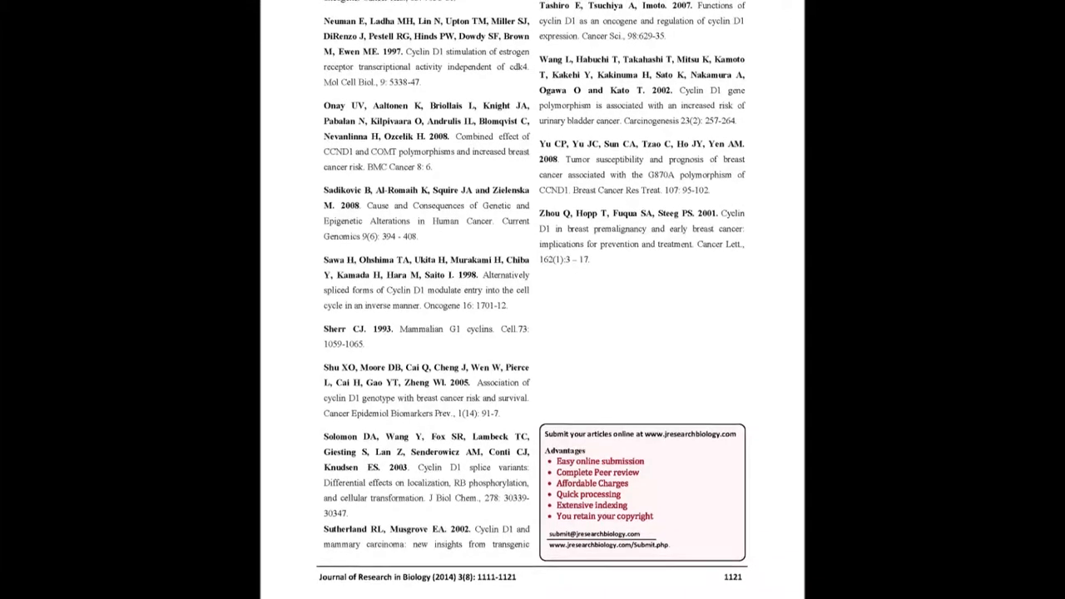
scroll("down", 3)
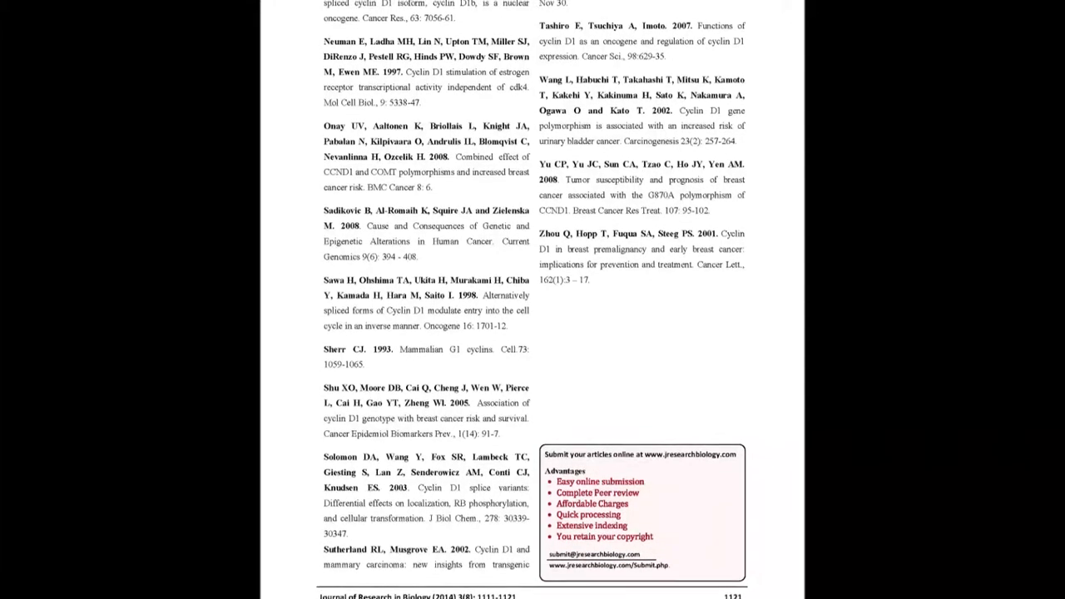